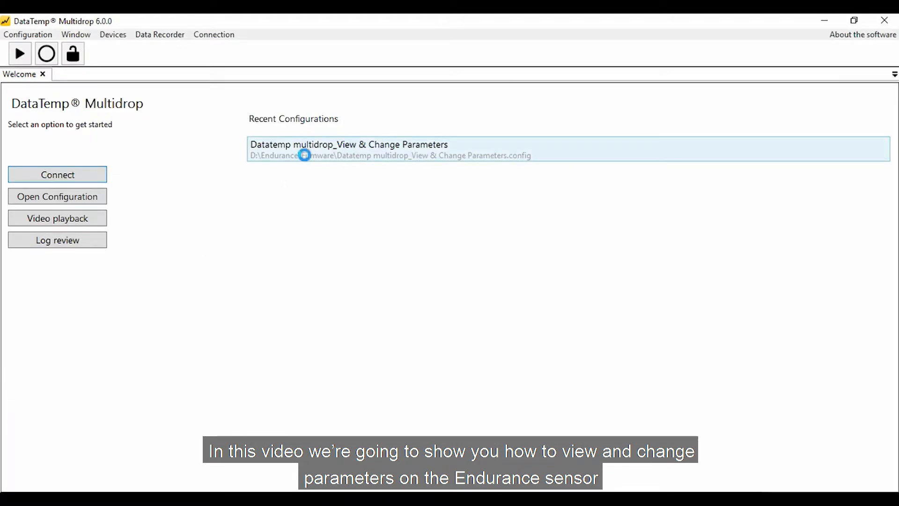
Step: Load the recent 'Datatemp multidrop_View & Change Parameters' configuration from the Welcome page
double_click(349, 145)
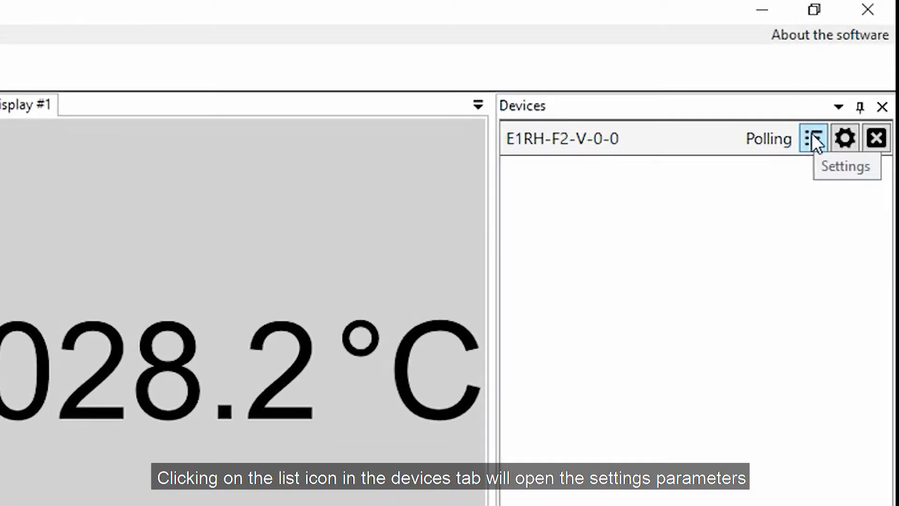
Step: Show the E1RH sensor's settings list and hide the Application Log to give it more room
click(813, 139)
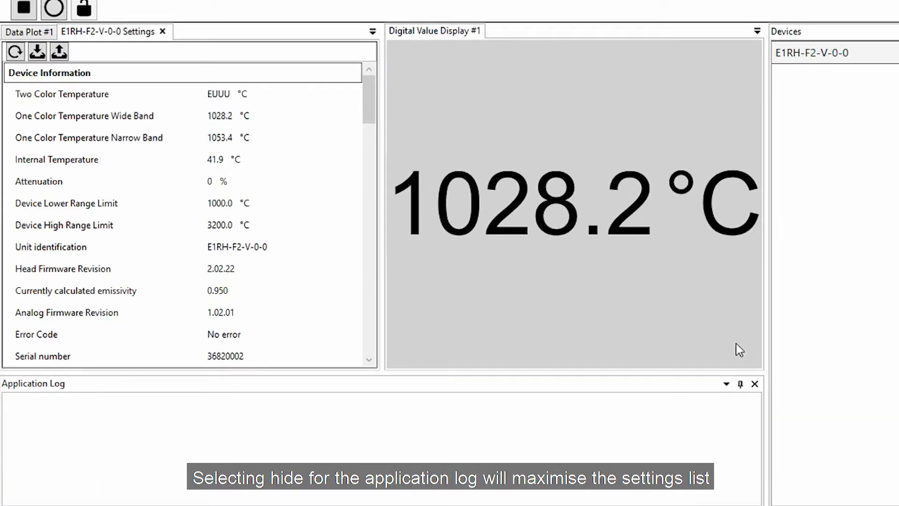
click(726, 384)
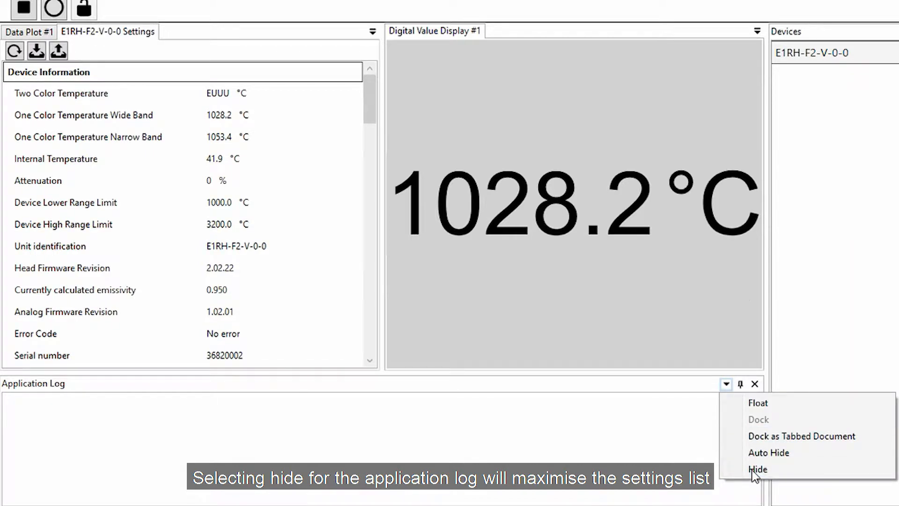
click(758, 470)
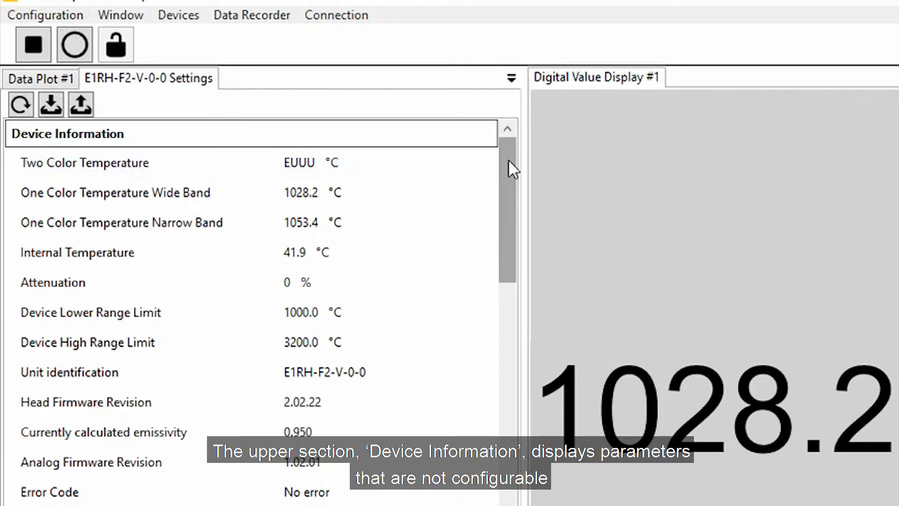
Step: Set the sensor's Temperature Unit preset to °Fahrenheit and send it to the sensor
scroll(down, 3)
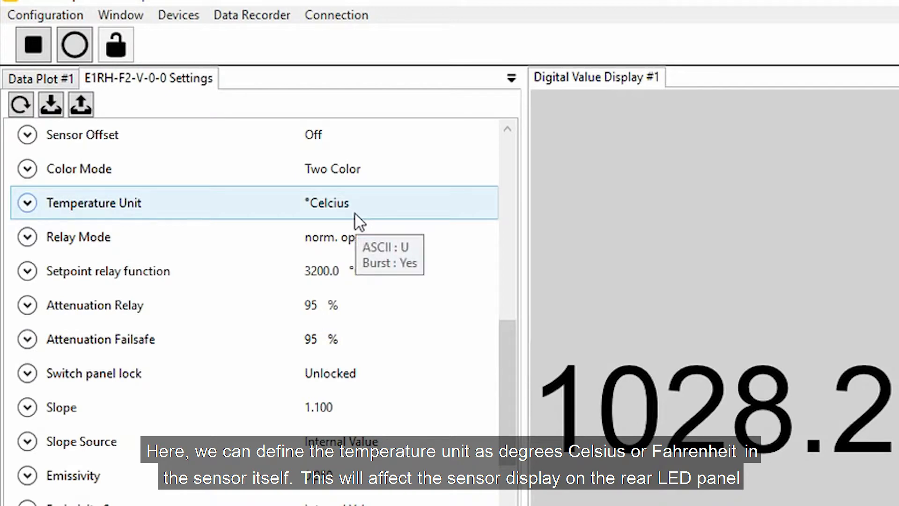
click(26, 202)
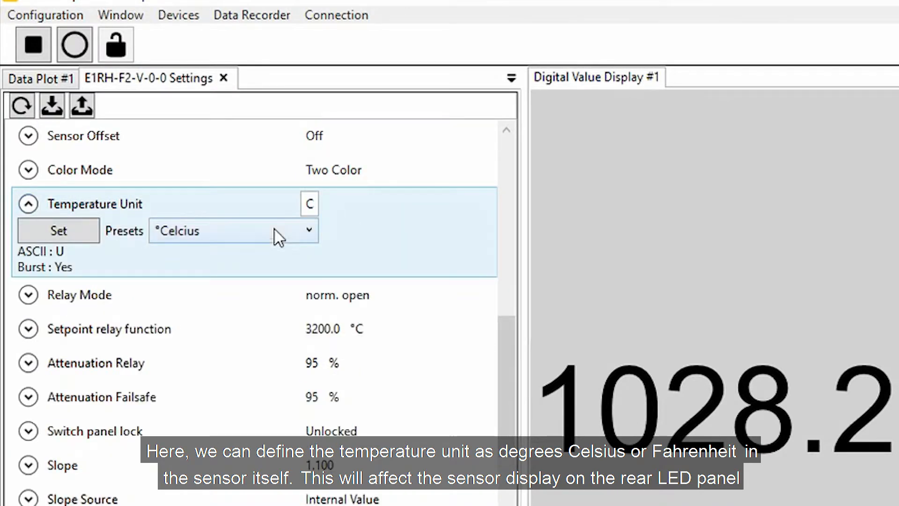
click(232, 230)
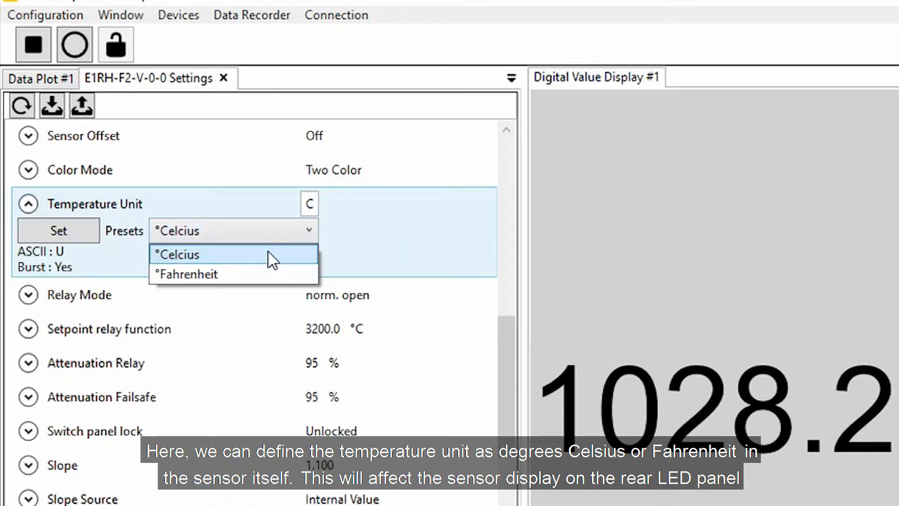
mouse_move(270, 274)
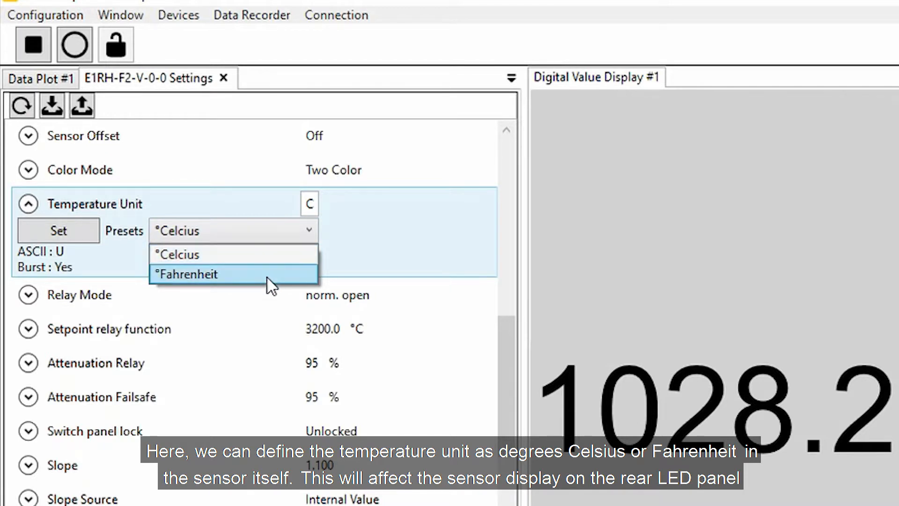
click(185, 275)
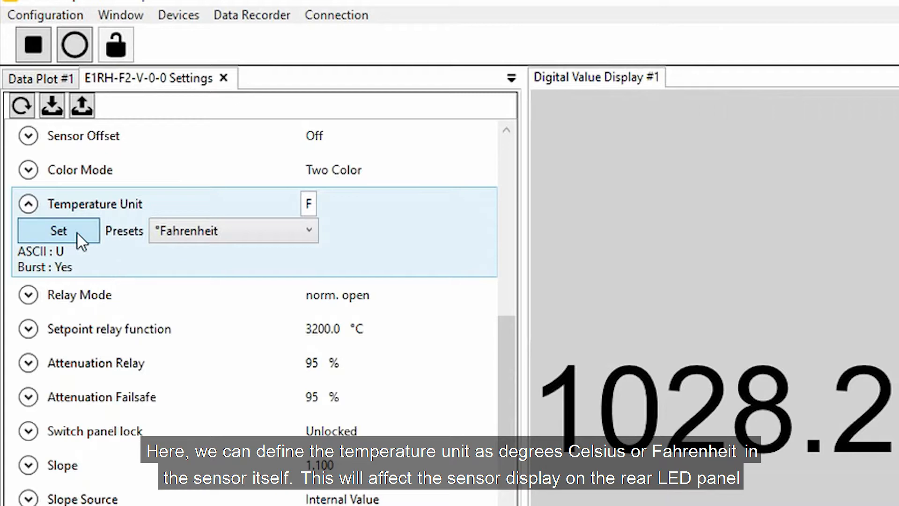
click(57, 230)
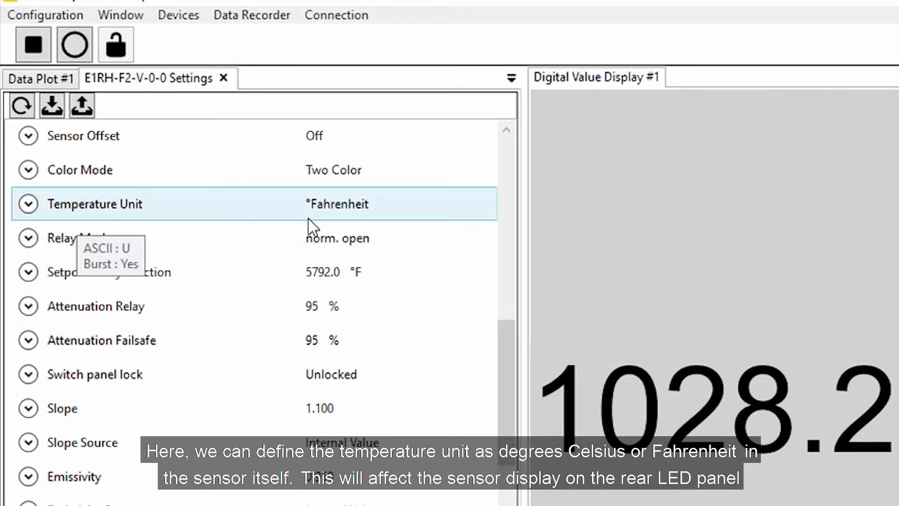
mouse_move(46, 14)
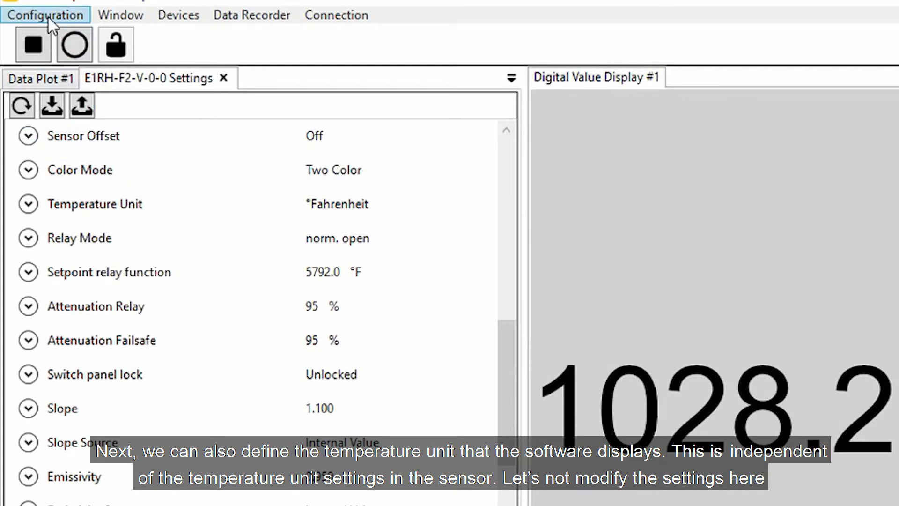
click(46, 14)
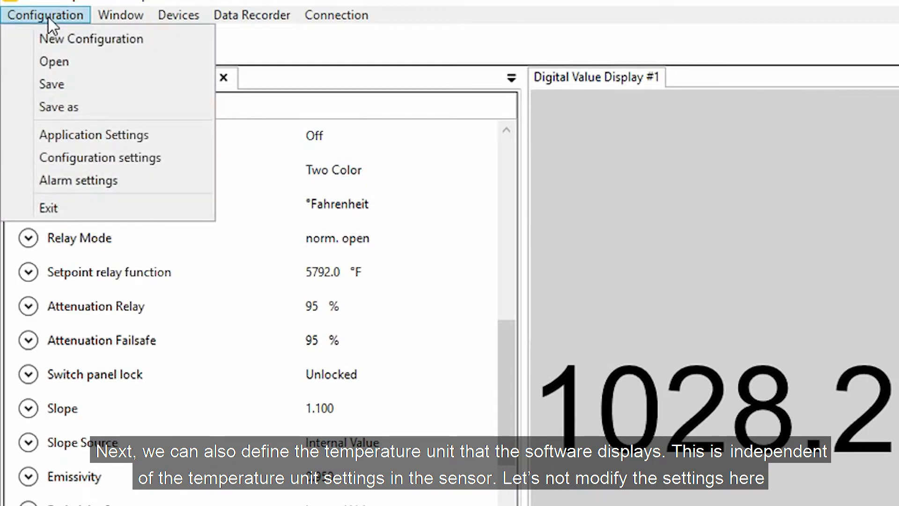
click(93, 135)
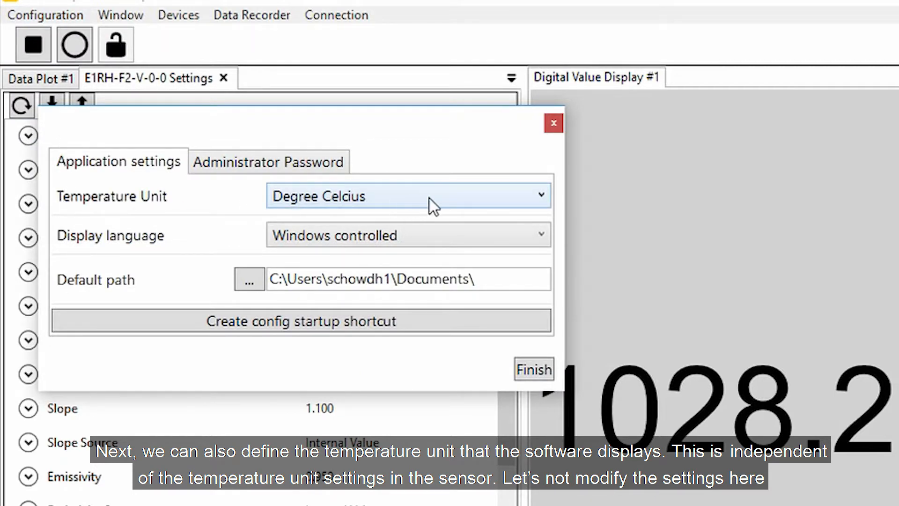
click(408, 195)
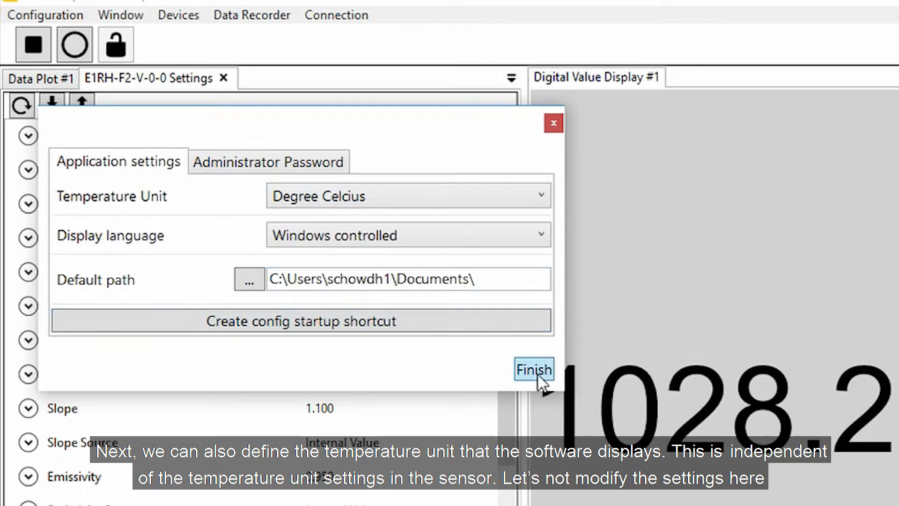
click(532, 369)
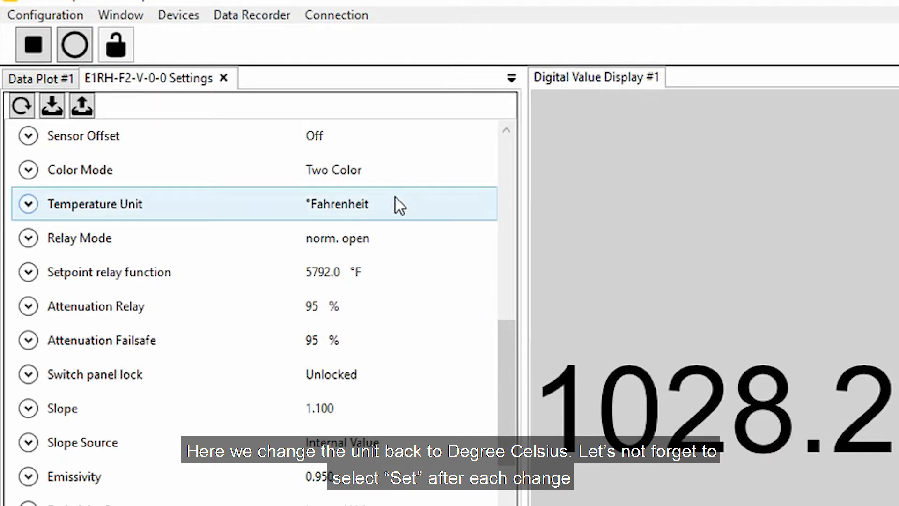
Step: Set the sensor's Temperature Unit preset back to °Celsius and send it to the sensor
click(27, 203)
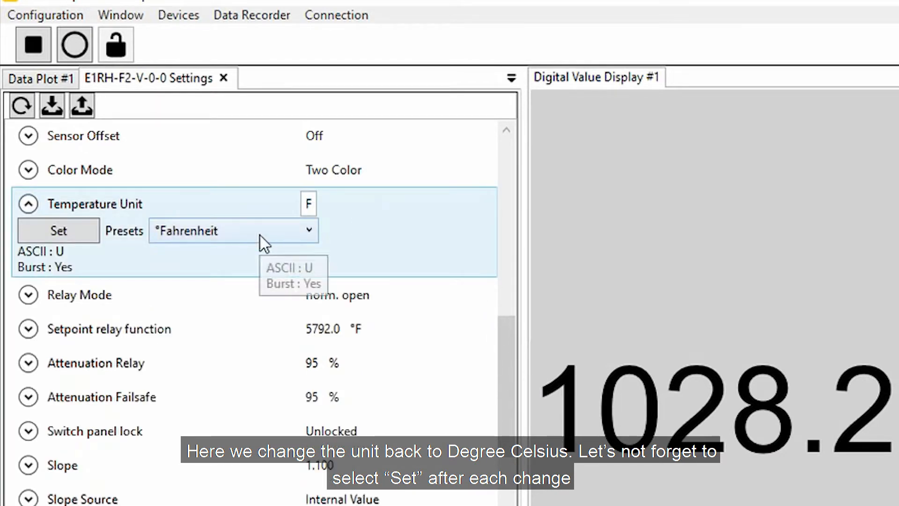
click(232, 231)
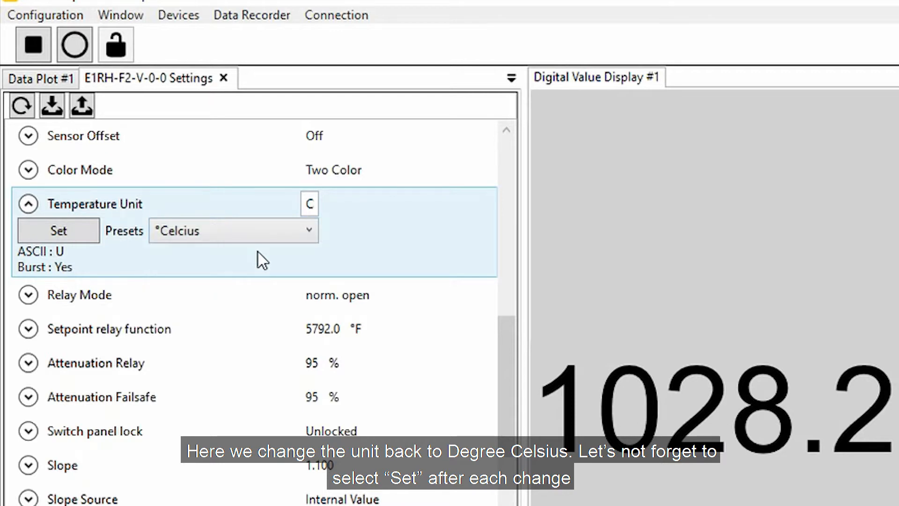
click(58, 231)
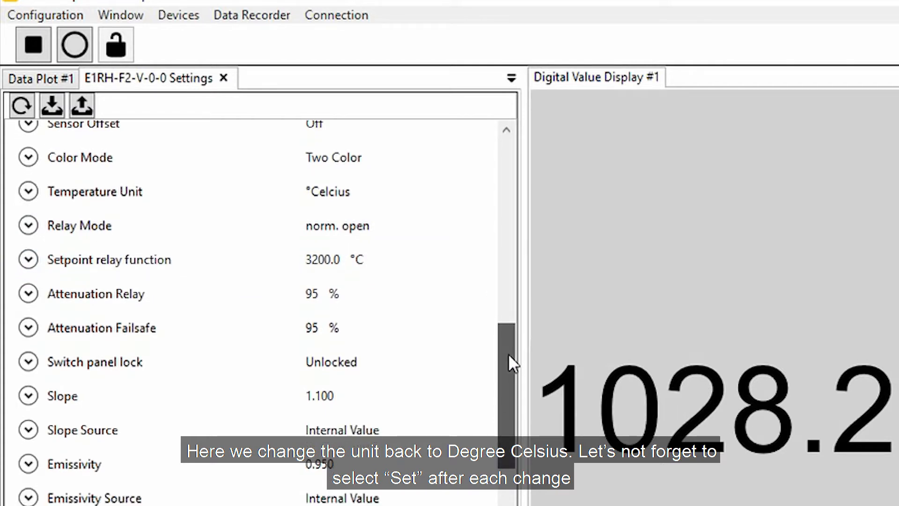
scroll(down, 3)
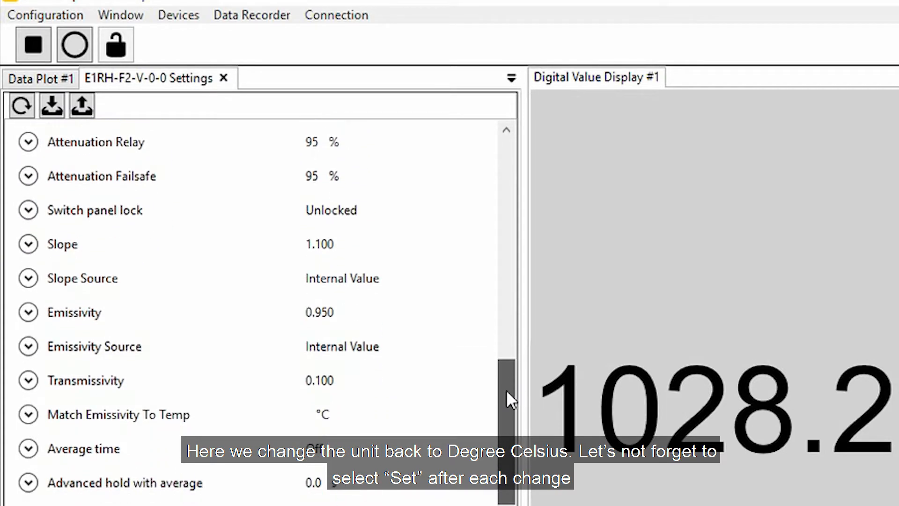
Step: Lower the Emissivity spin box from 0.950 to 0.900 and apply it to the sensor
click(27, 312)
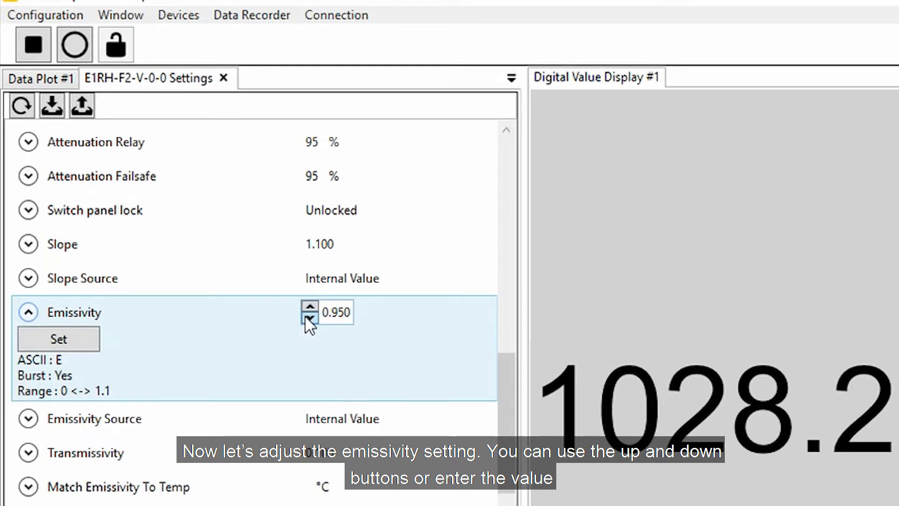
click(310, 319)
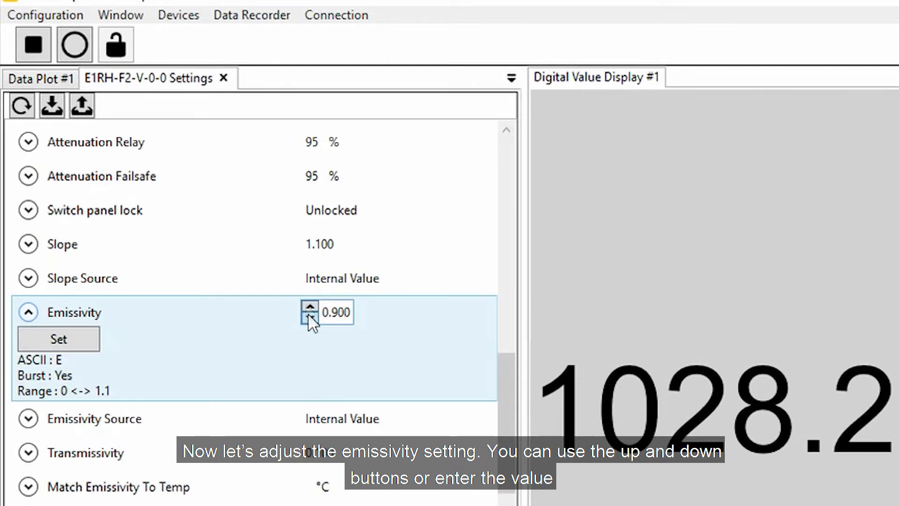
click(58, 338)
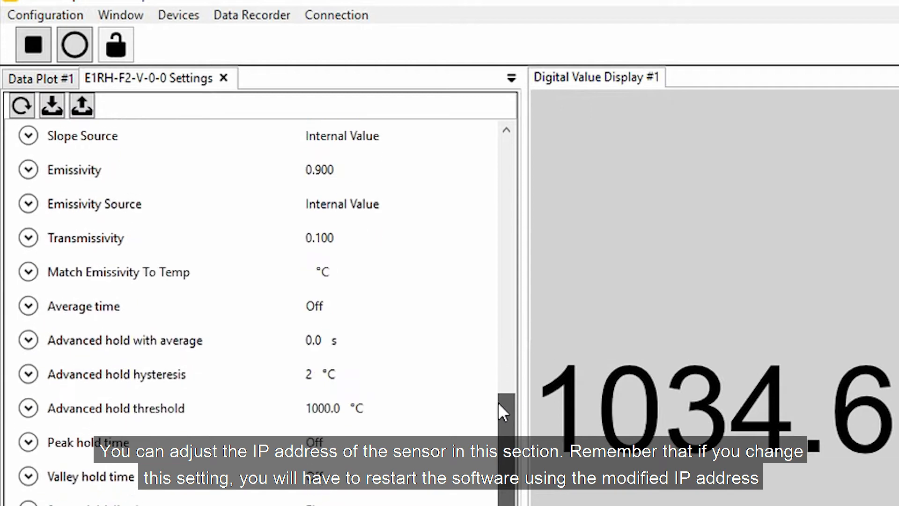
Step: Expand the IP address row for editing, then browse the remaining parameters down to Factory Defaults
scroll(down, 3)
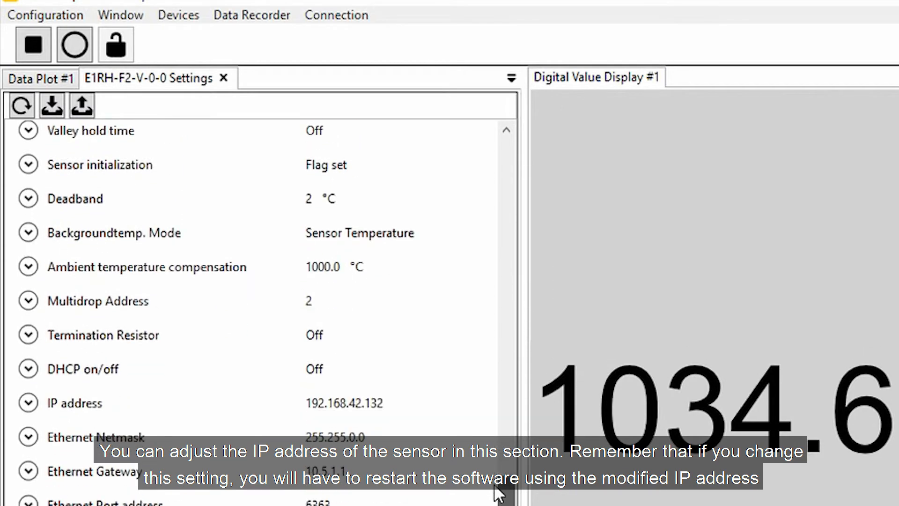
click(27, 403)
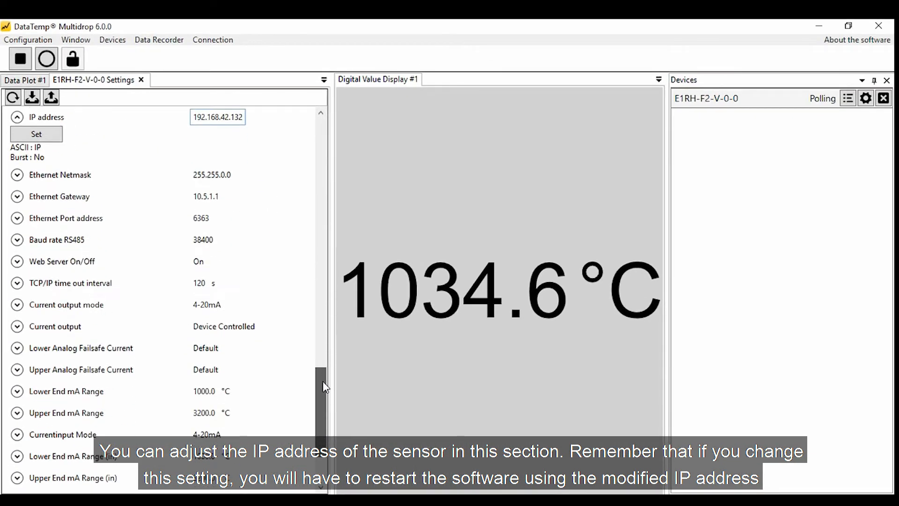
scroll(down, 3)
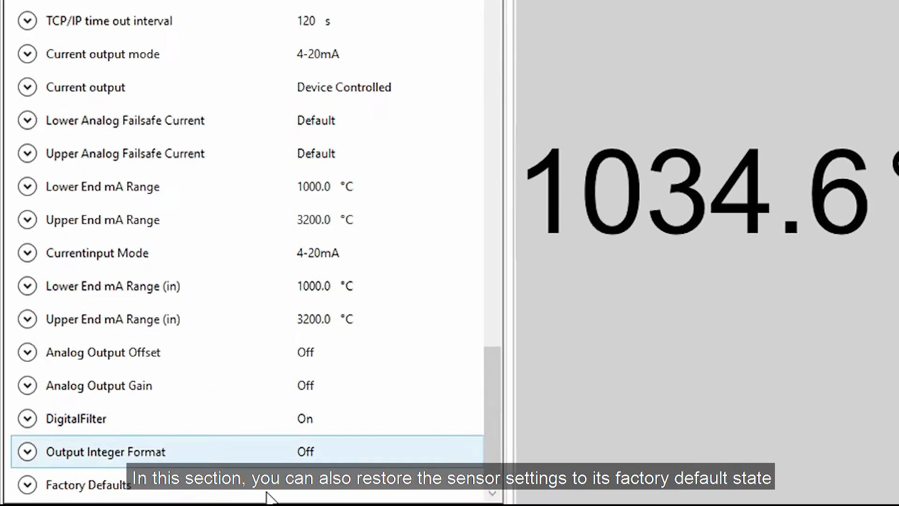
scroll(down, 3)
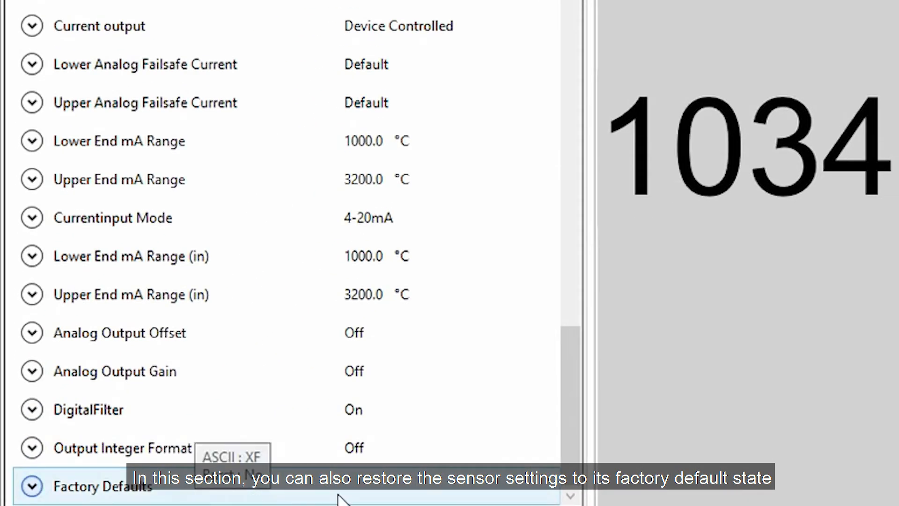